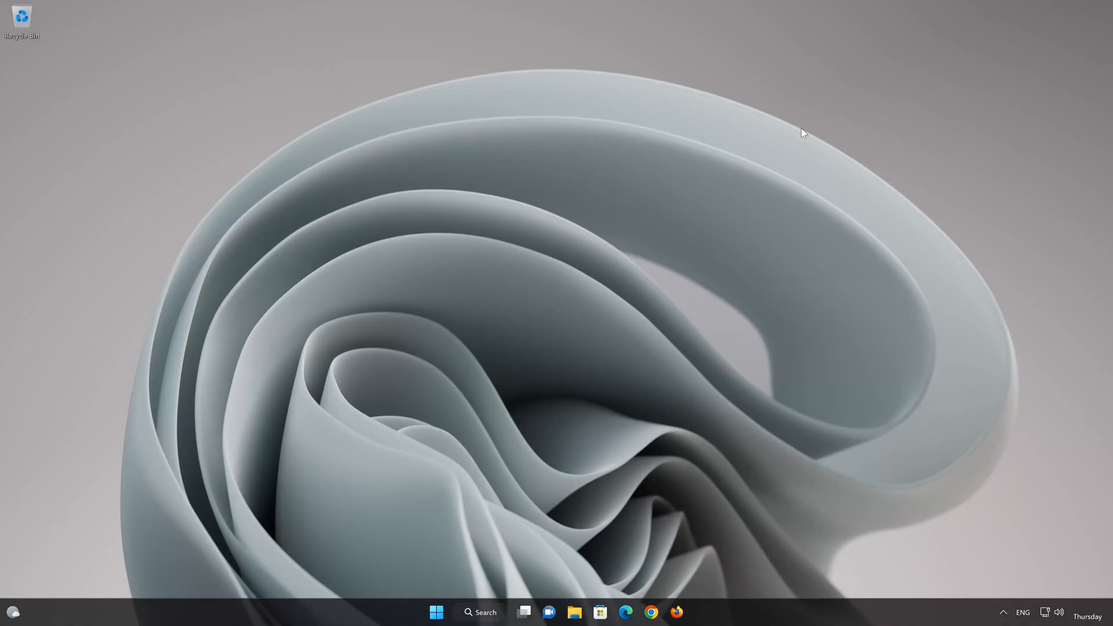
mouse_move(438, 612)
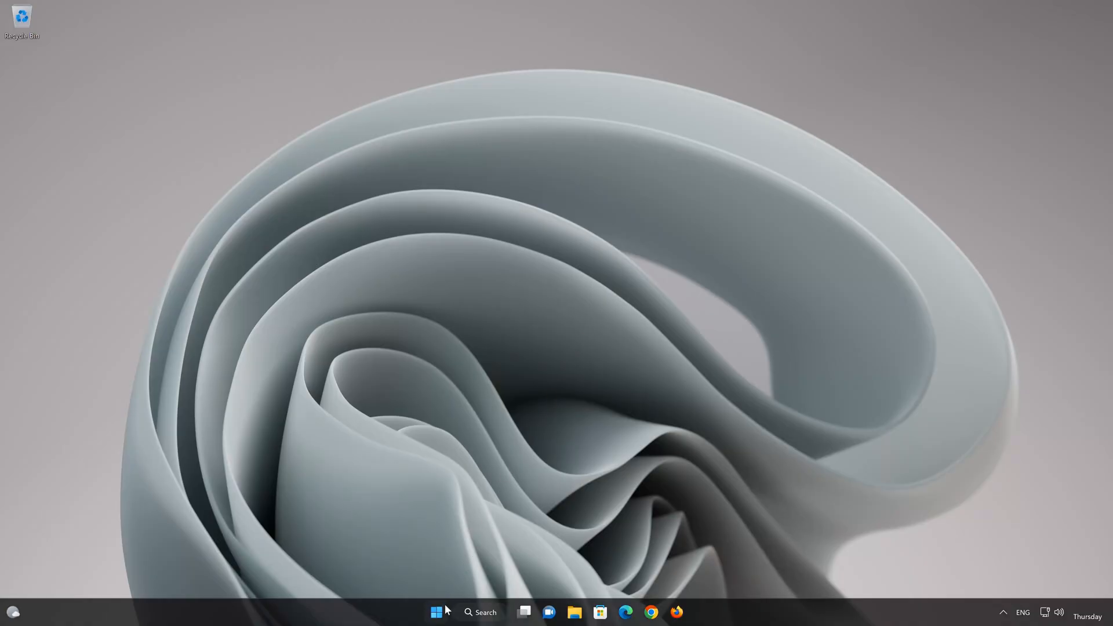
Open the Start menu from the taskbar.
click(436, 612)
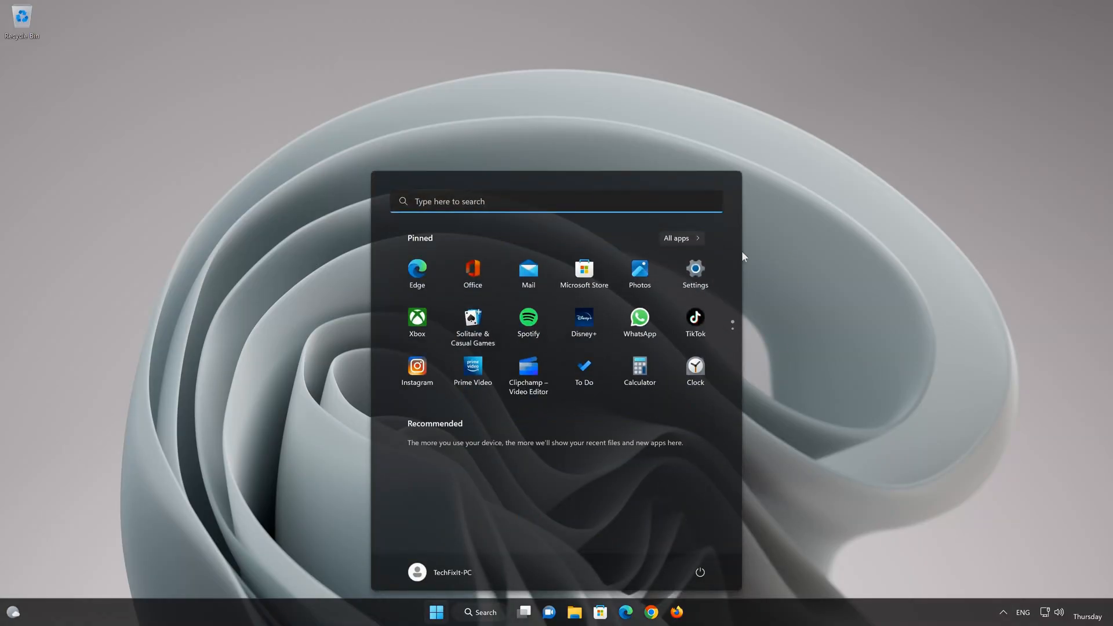
mouse_move(695, 273)
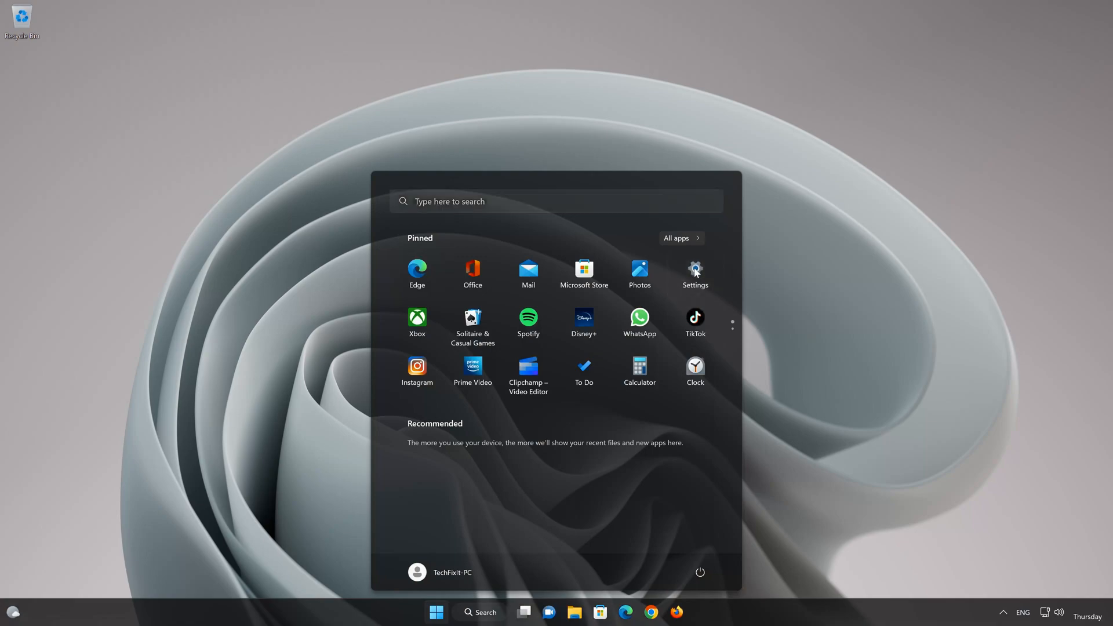
Open Settings and go to the Apps category.
click(695, 270)
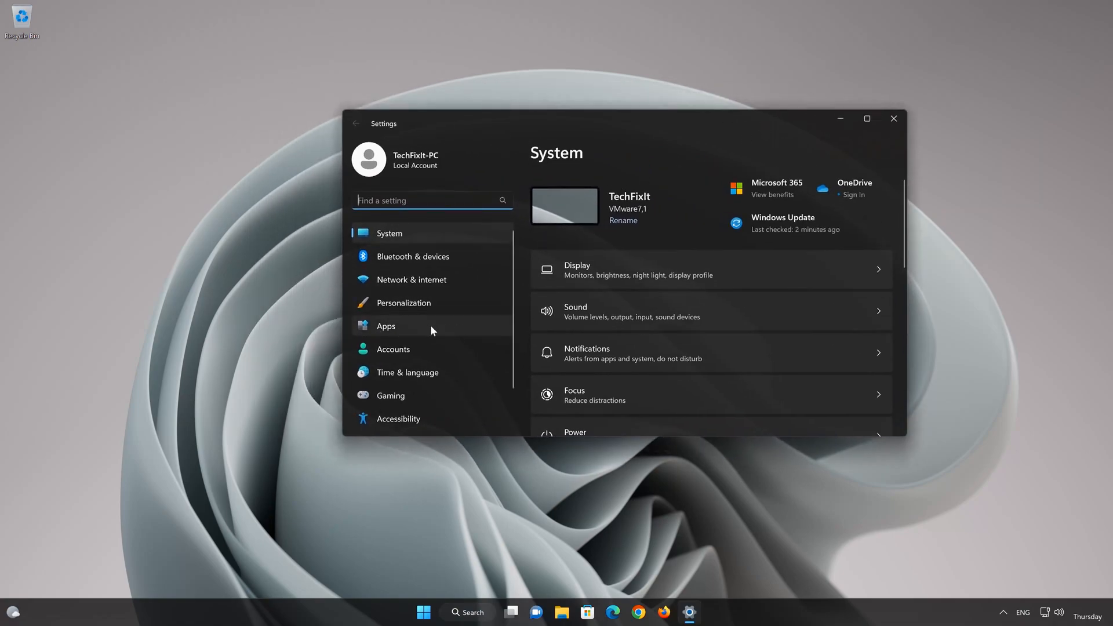
click(386, 326)
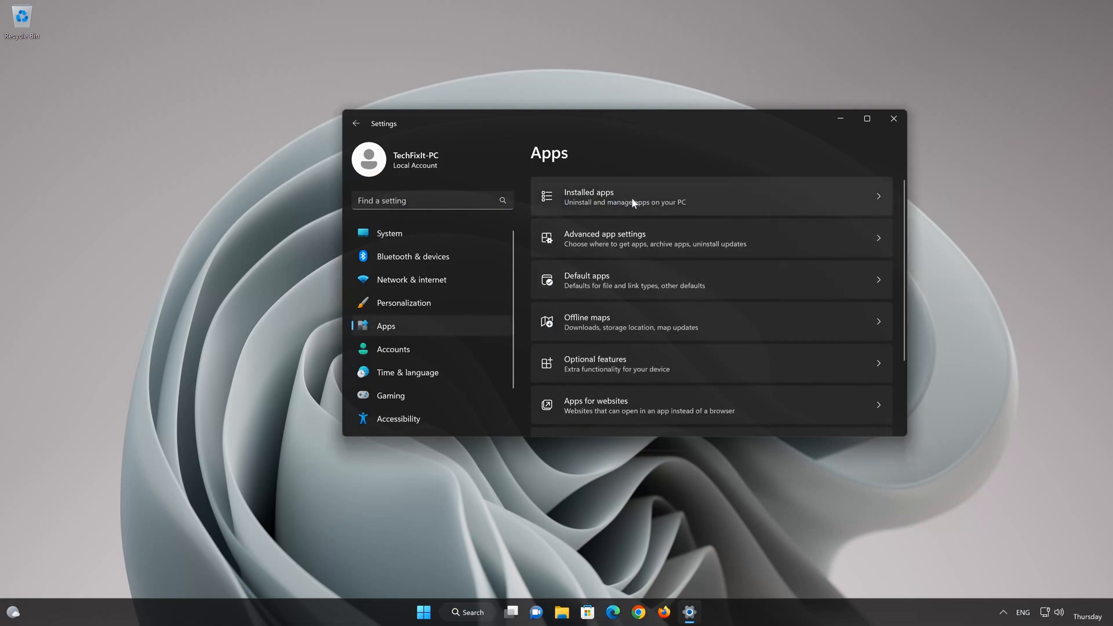
mouse_move(630, 195)
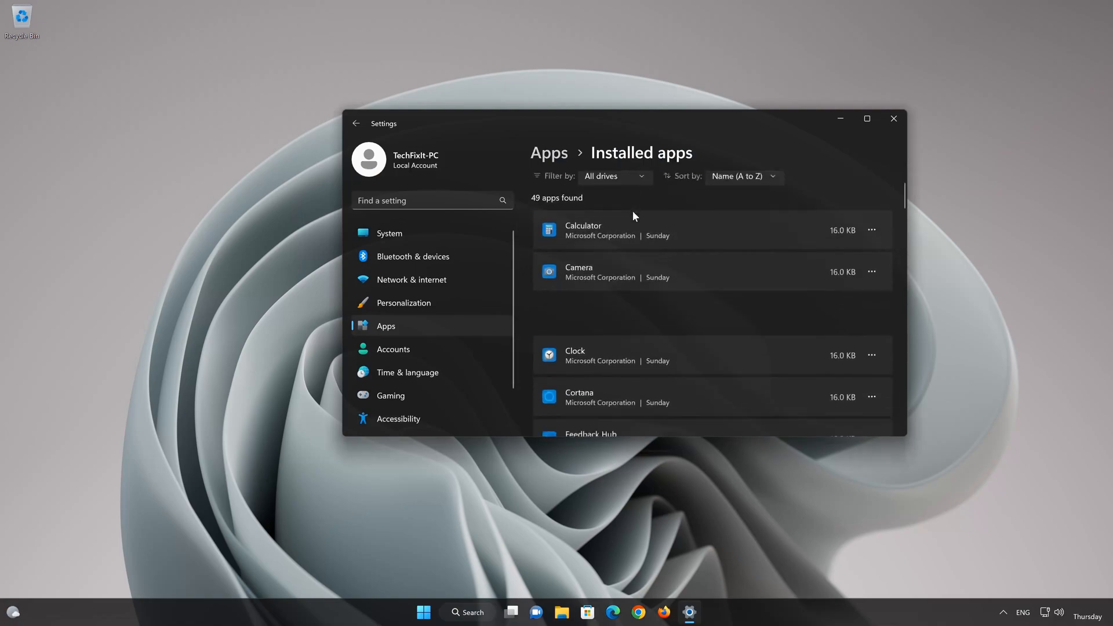
Scroll to iCloud in Installed apps and open its options menu.
scroll(down, 3)
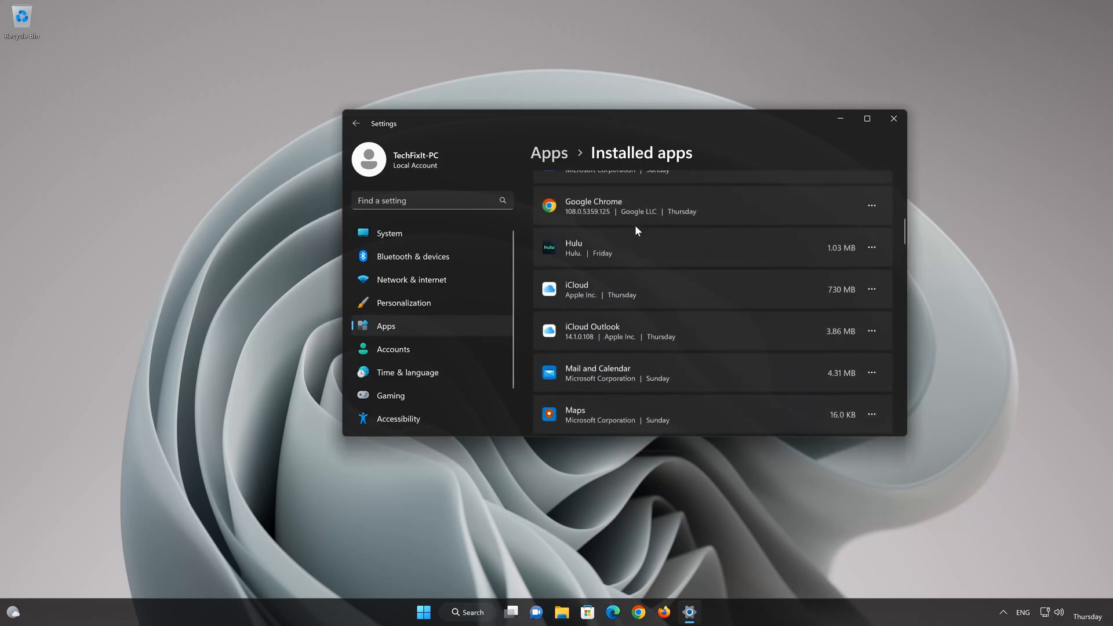
mouse_move(623, 285)
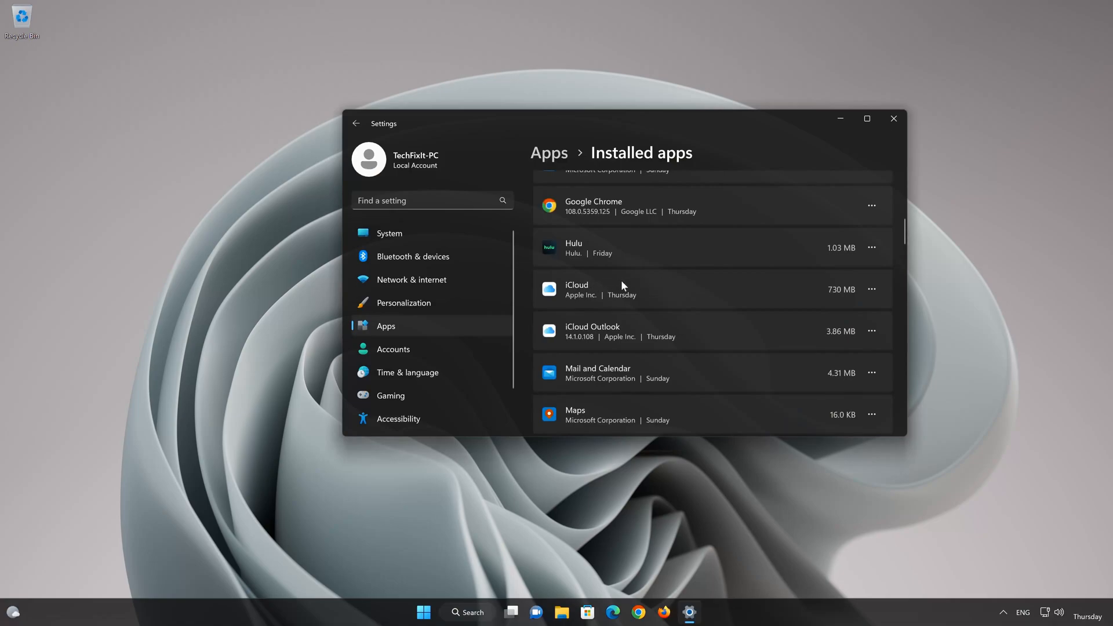
mouse_move(872, 289)
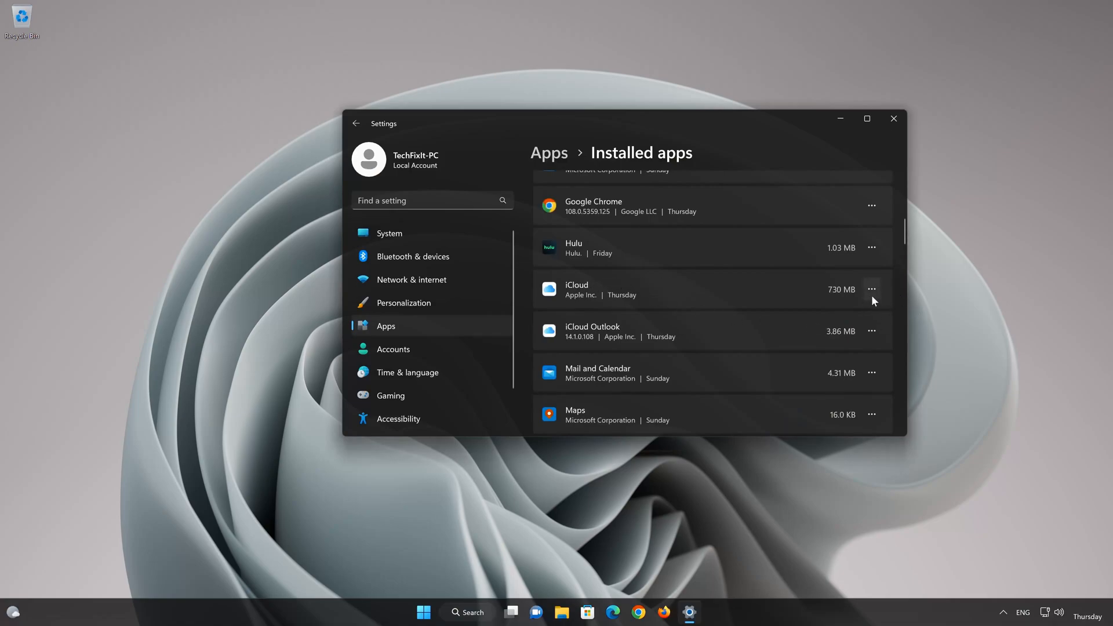
click(872, 289)
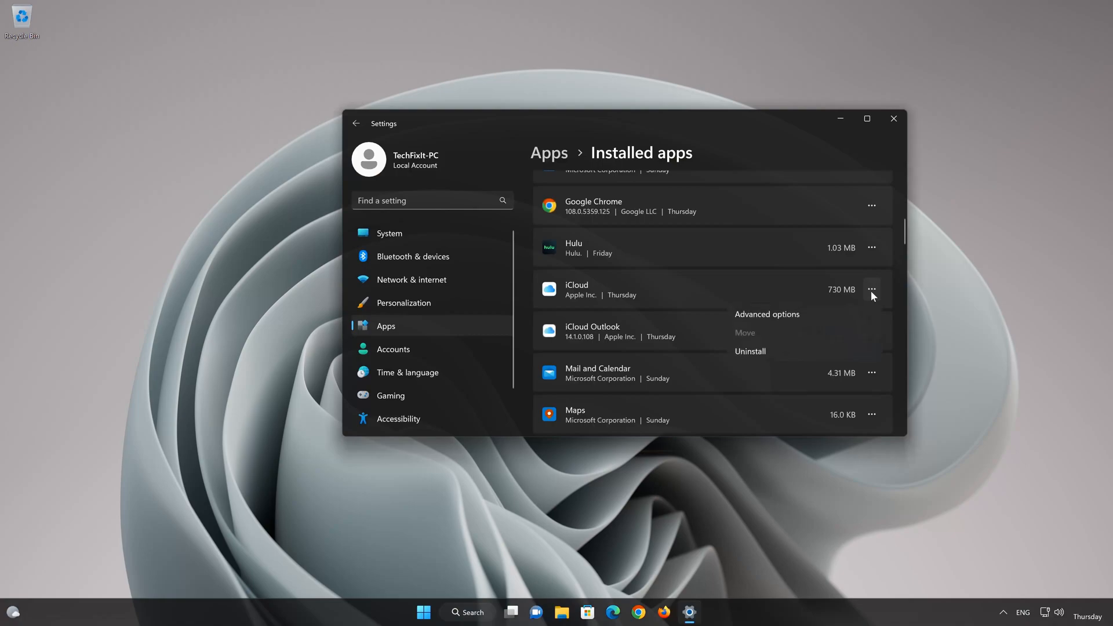
mouse_move(806, 313)
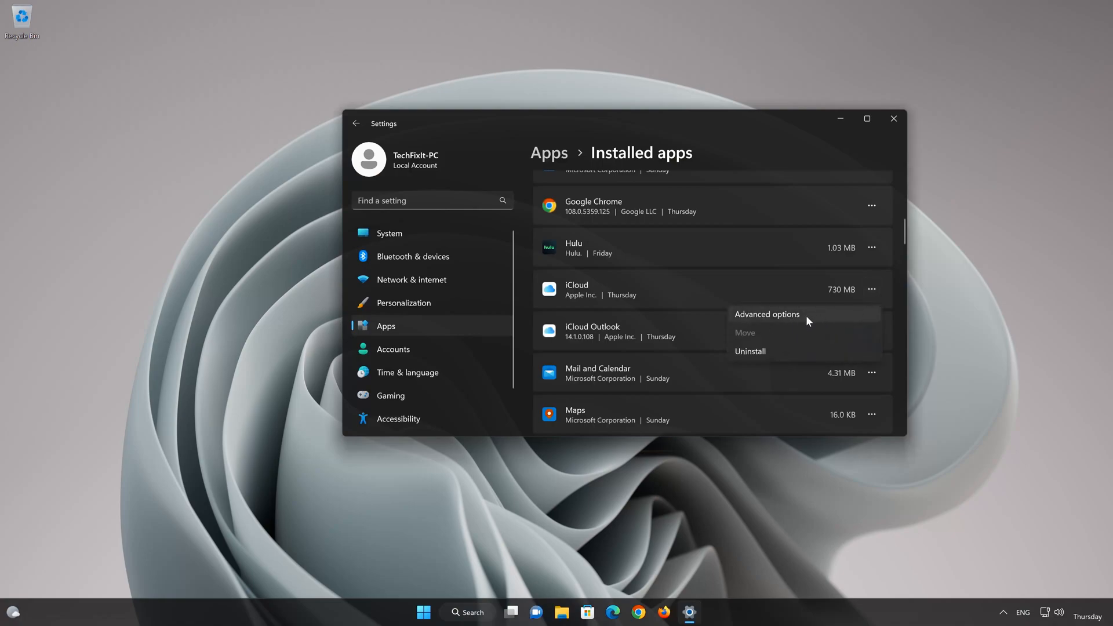
mouse_move(819, 321)
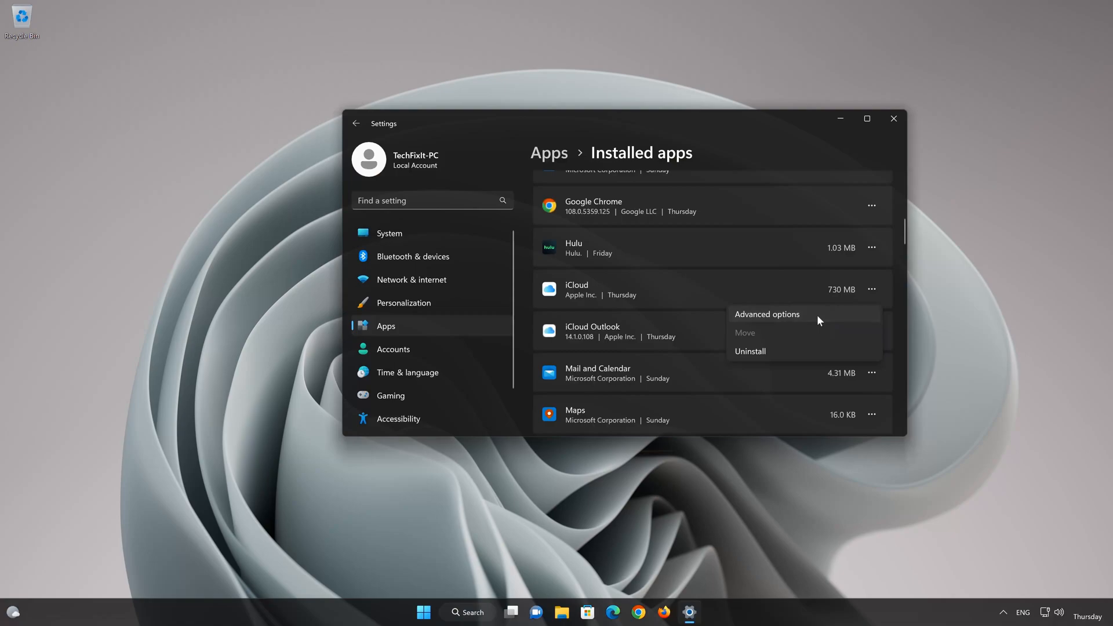
Open iCloud's Advanced options and scroll down to the Reset section.
click(766, 314)
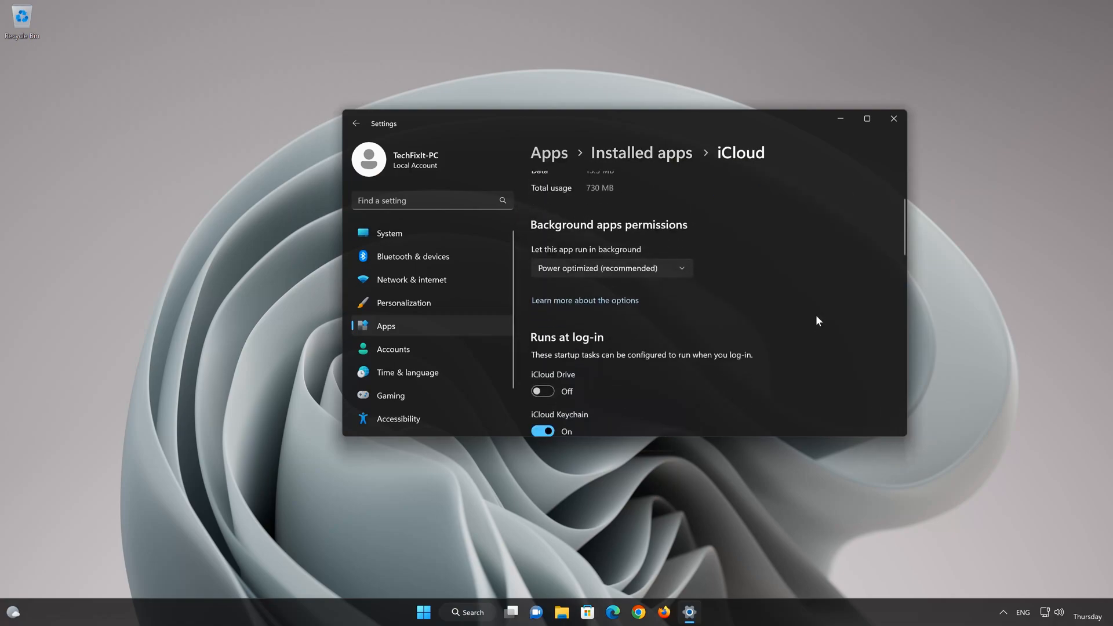
scroll(down, 3)
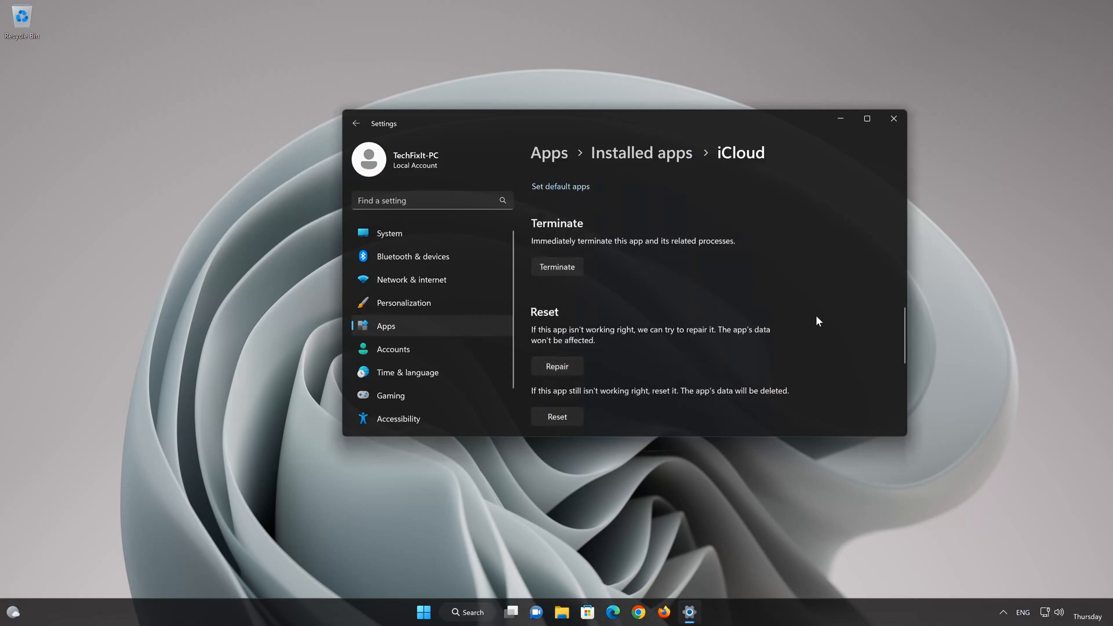
scroll(down, 3)
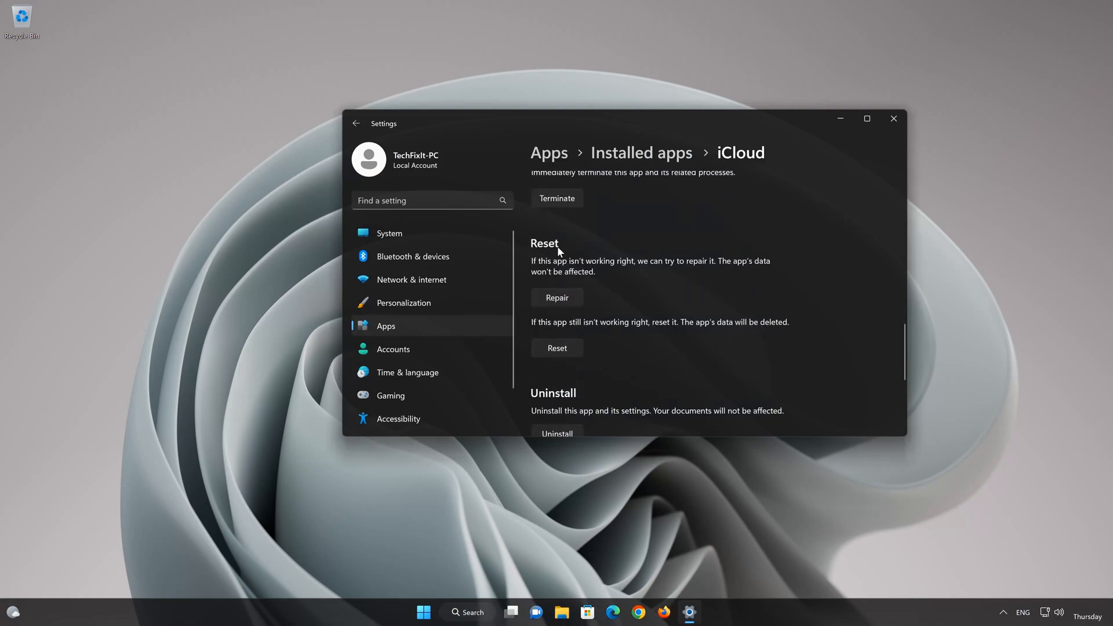
mouse_move(607, 270)
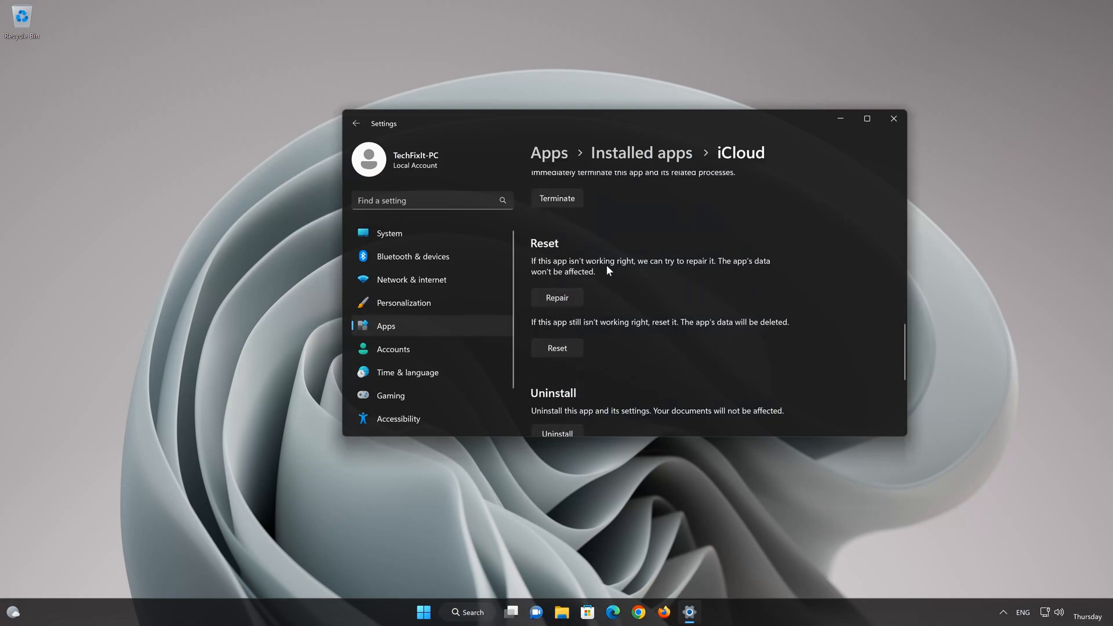
mouse_move(698, 270)
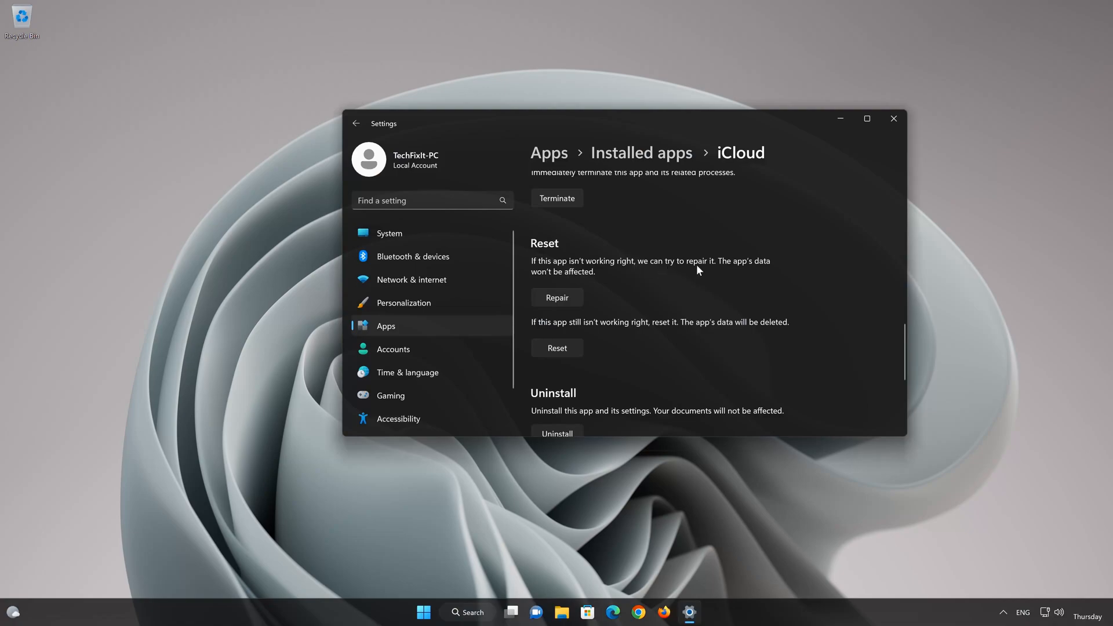
mouse_move(563, 277)
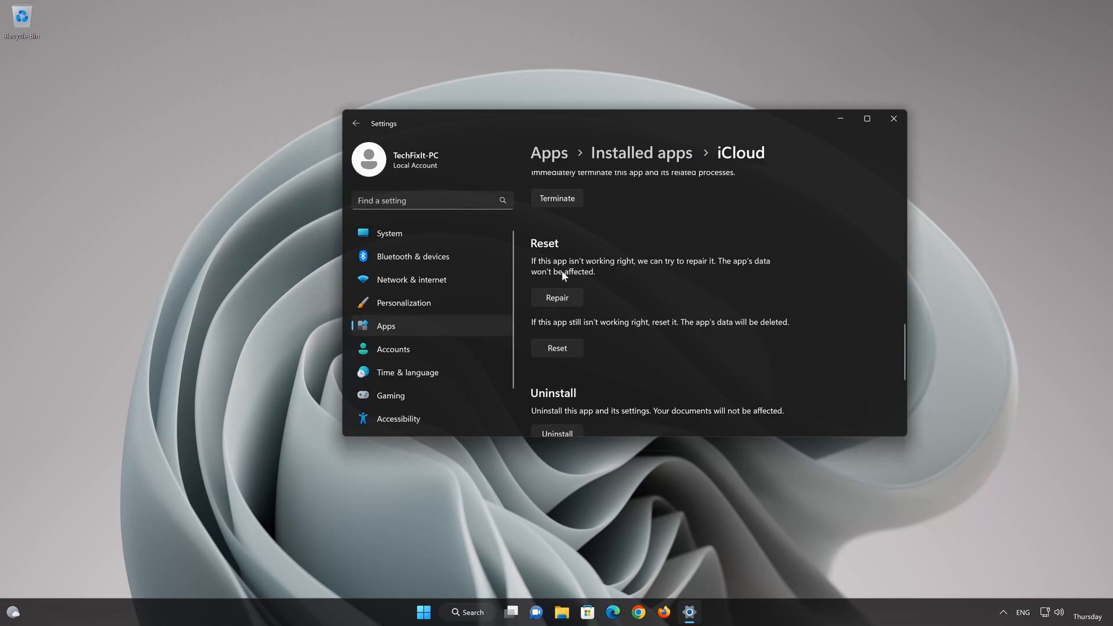
mouse_move(724, 277)
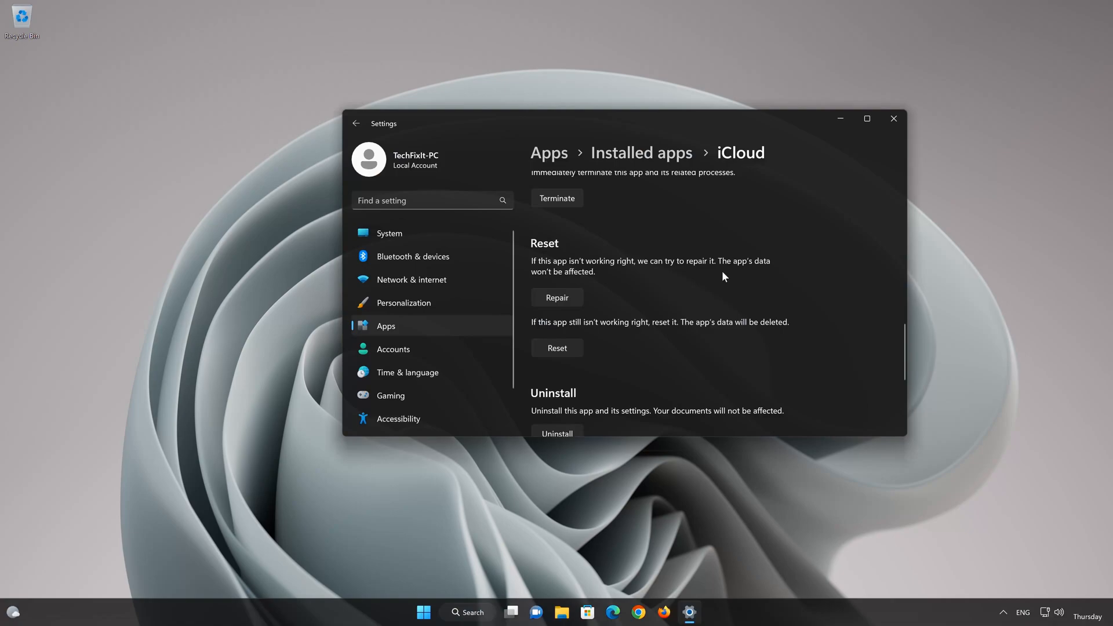
mouse_move(555, 311)
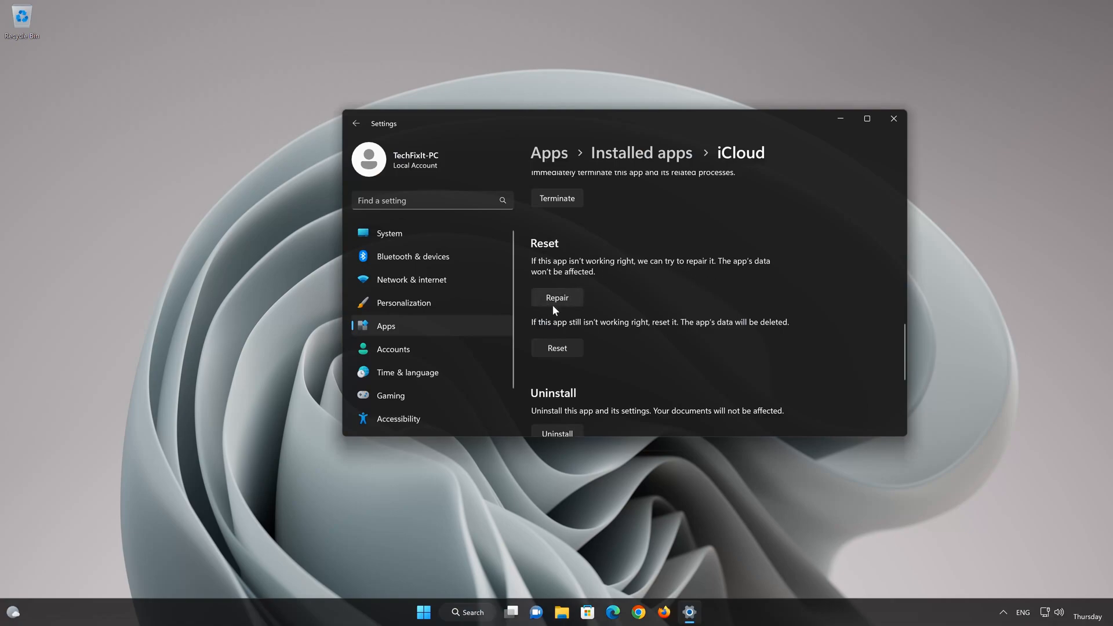
Run Repair on iCloud until the completion check appears.
click(556, 297)
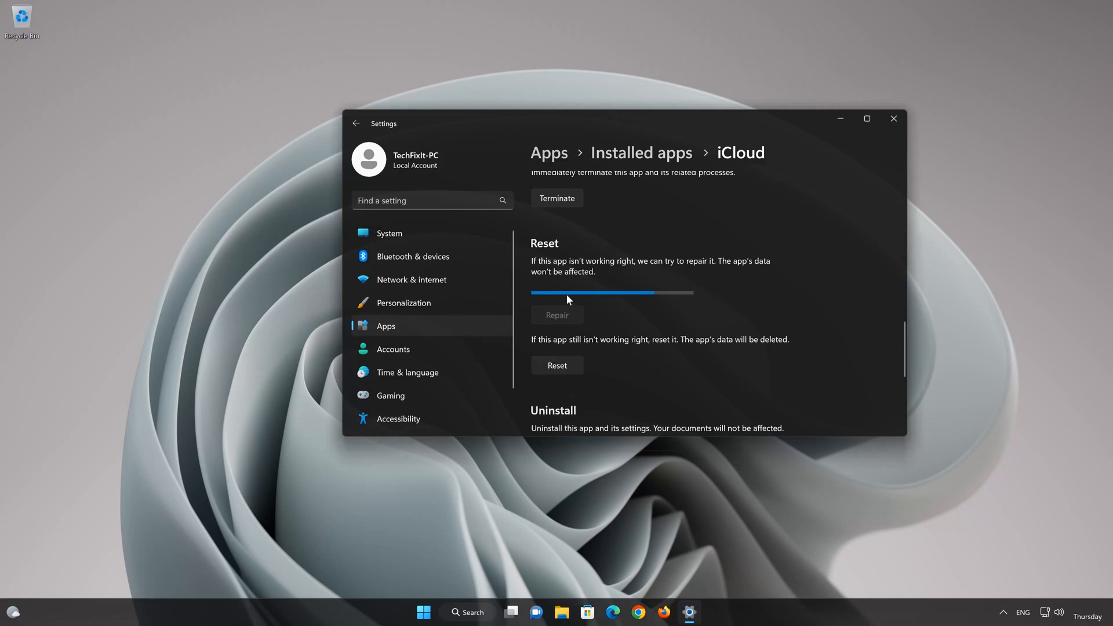
click(557, 314)
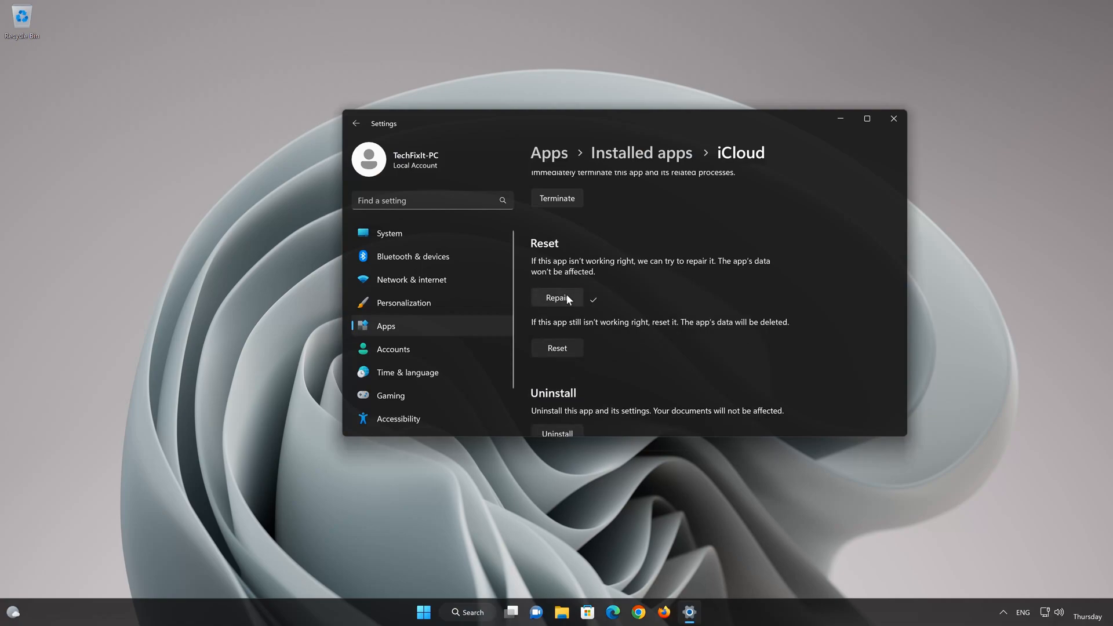
mouse_move(685, 331)
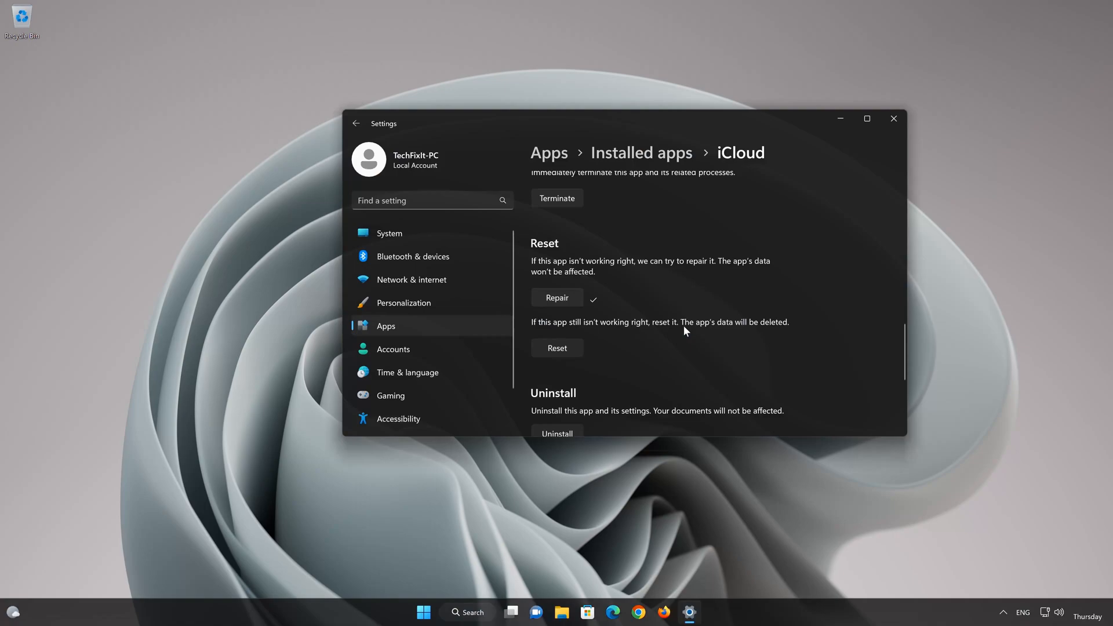
mouse_move(799, 331)
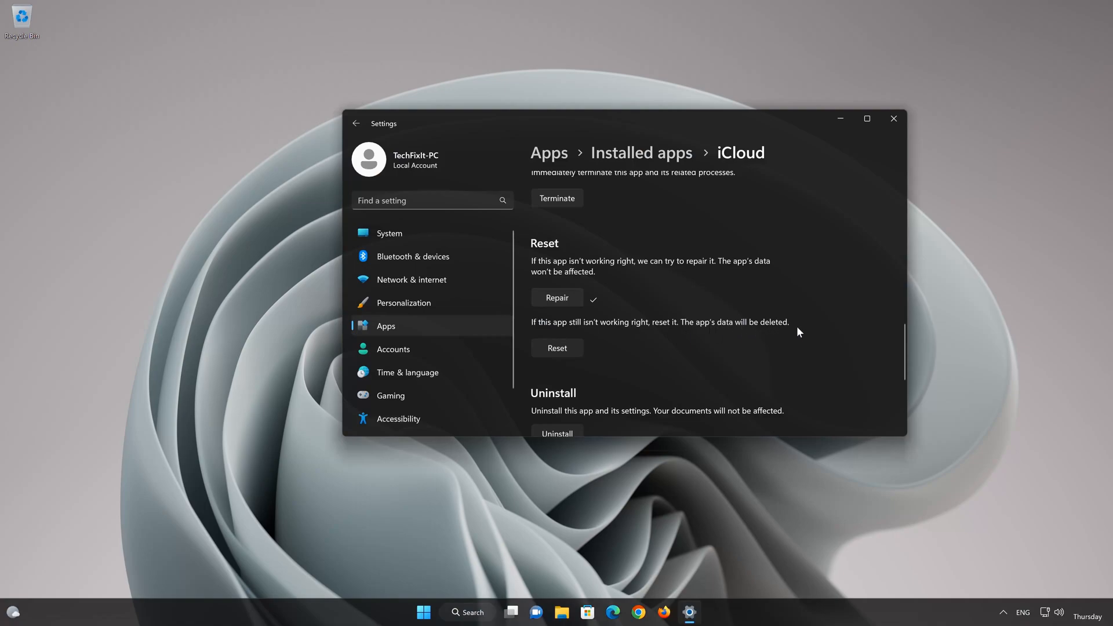
mouse_move(588, 357)
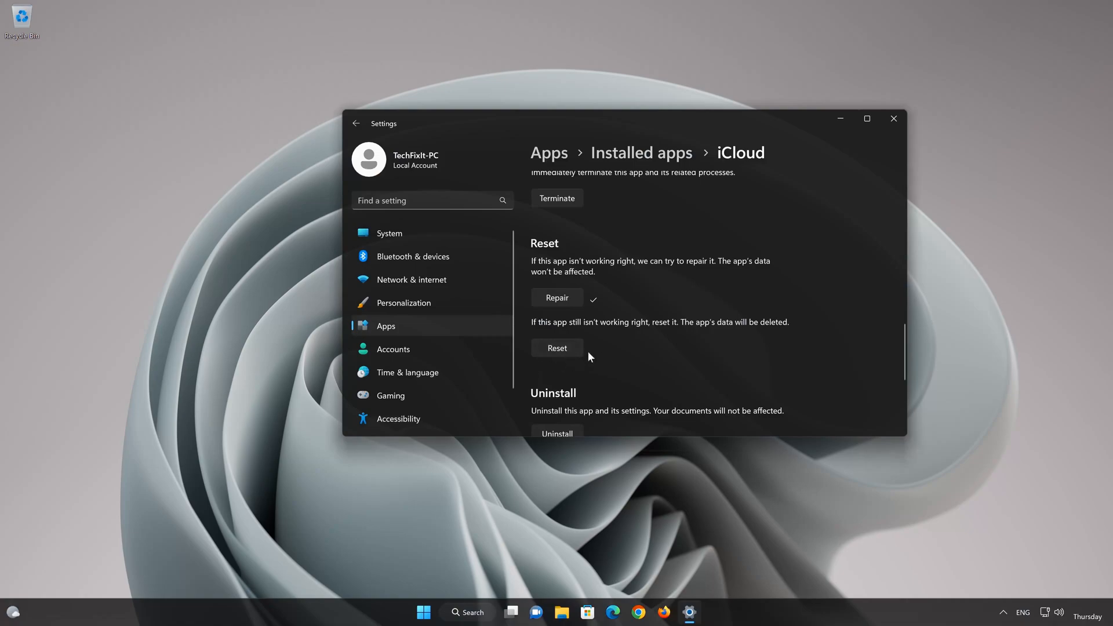
Reset iCloud and confirm deleting its data in the flyout.
click(556, 348)
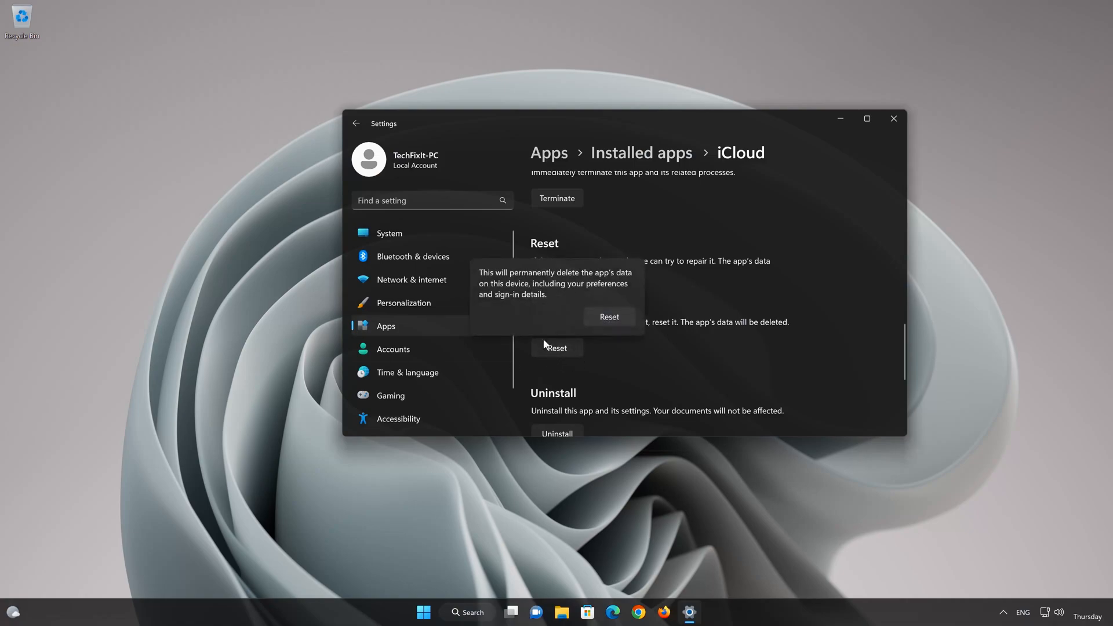
mouse_move(621, 284)
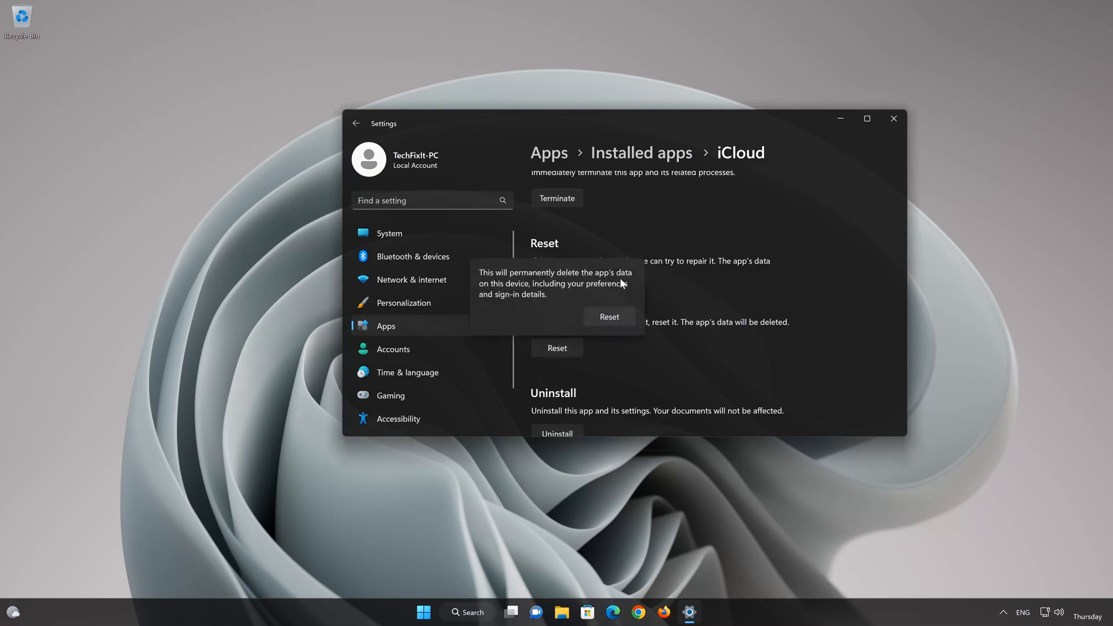
mouse_move(543, 297)
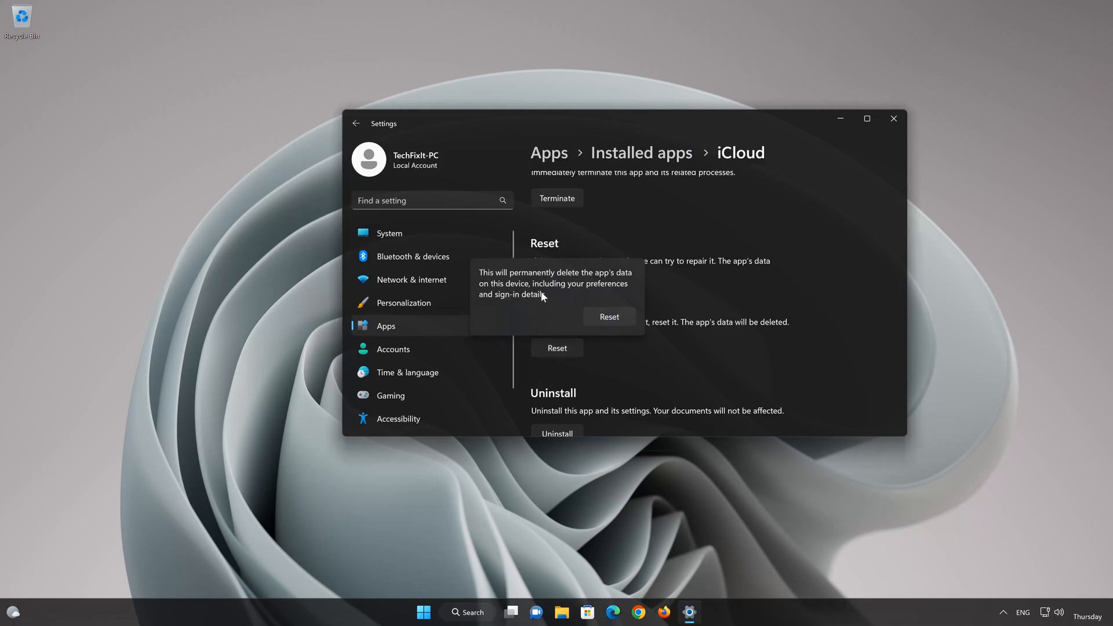
mouse_move(604, 306)
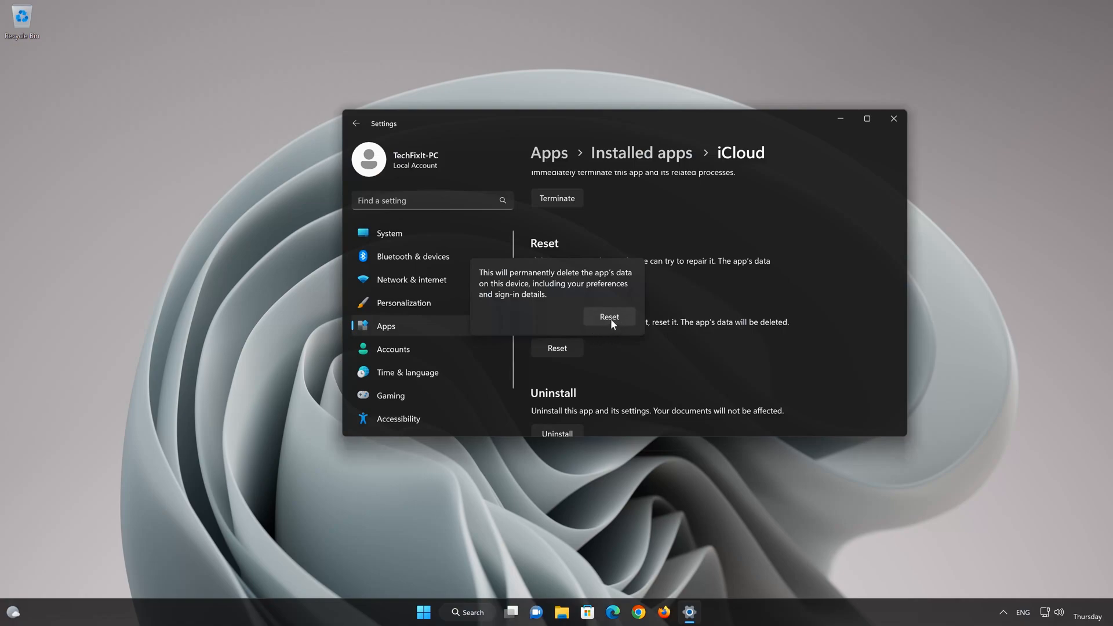
click(608, 317)
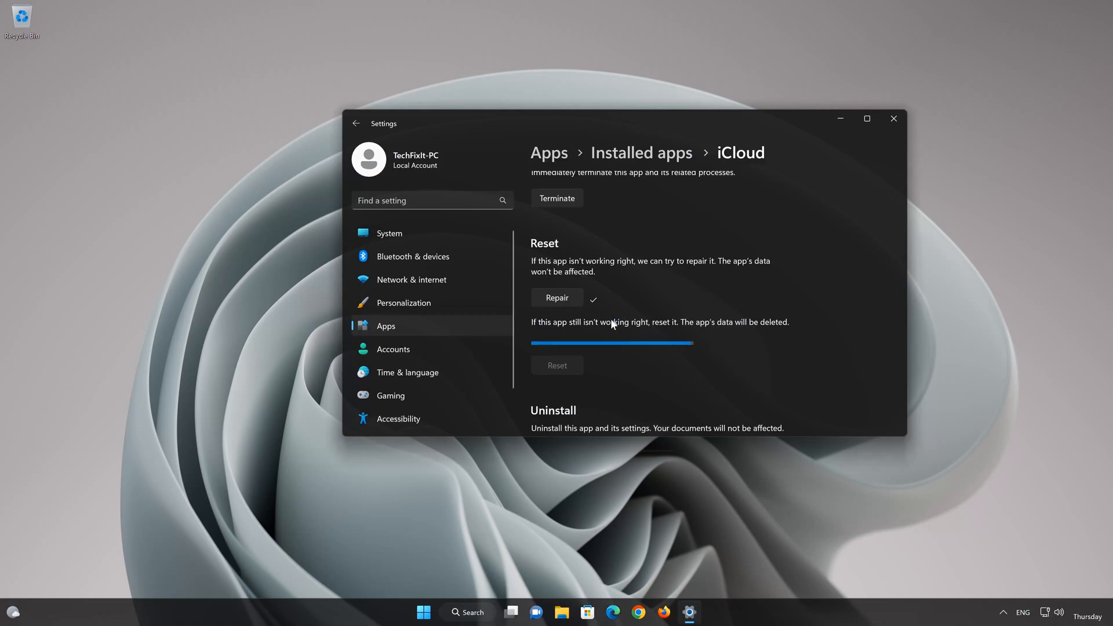
scroll(up, 3)
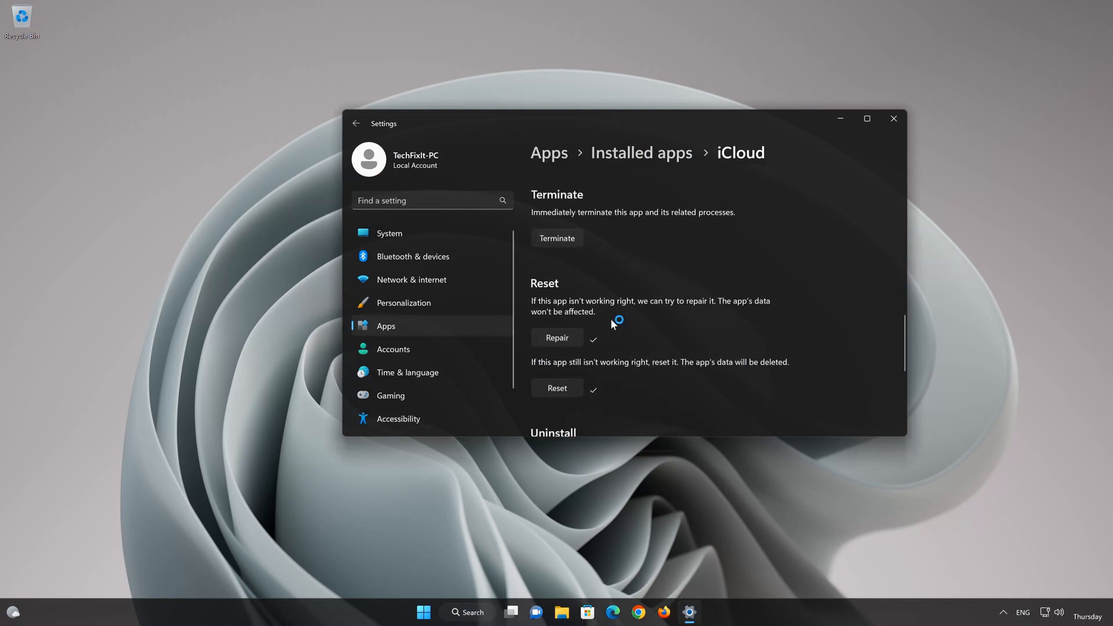
scroll(down, 3)
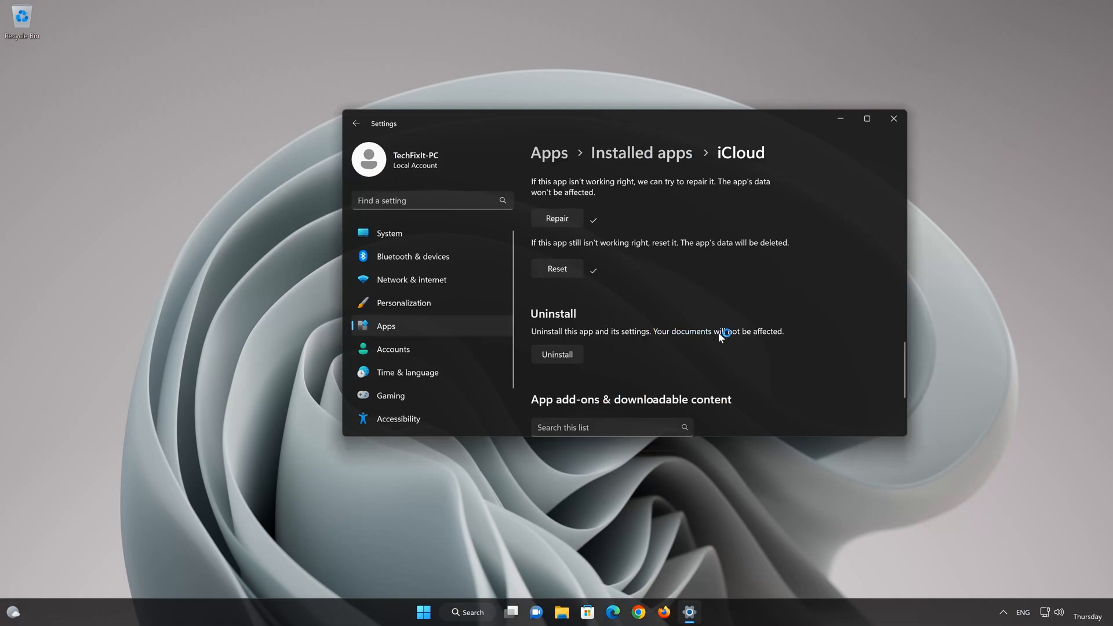
mouse_move(746, 337)
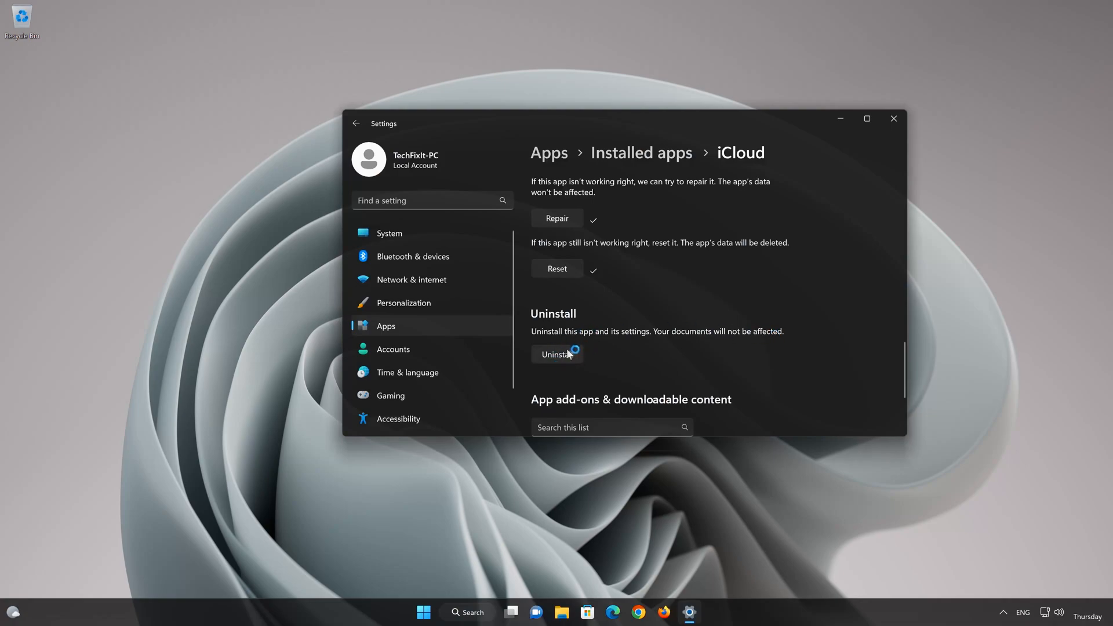
Uninstall iCloud, then close the Settings window.
click(556, 354)
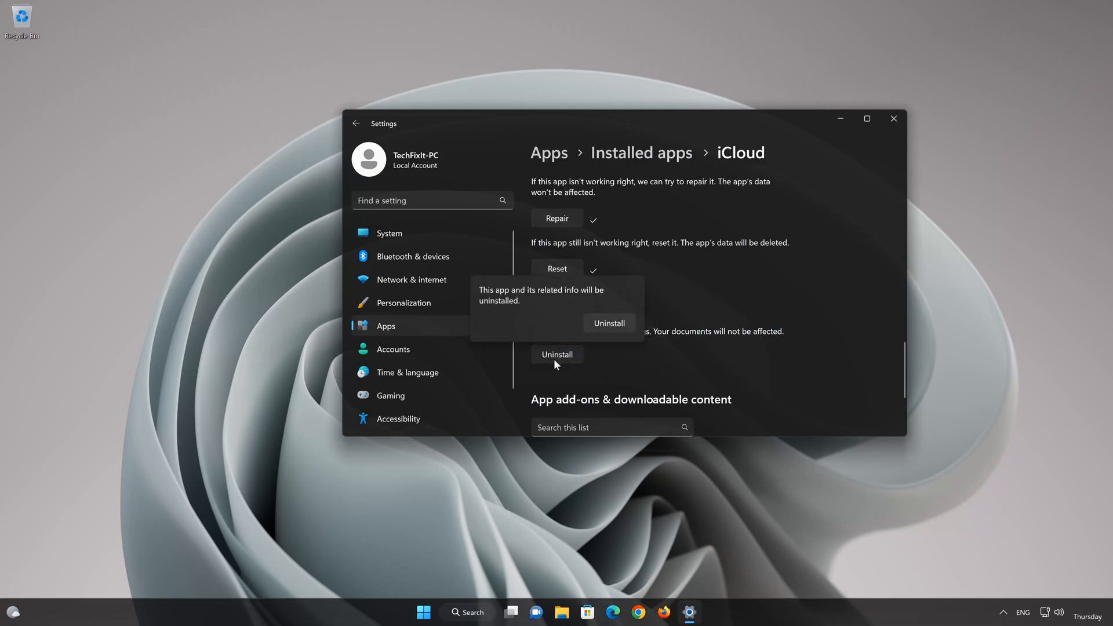
mouse_move(535, 306)
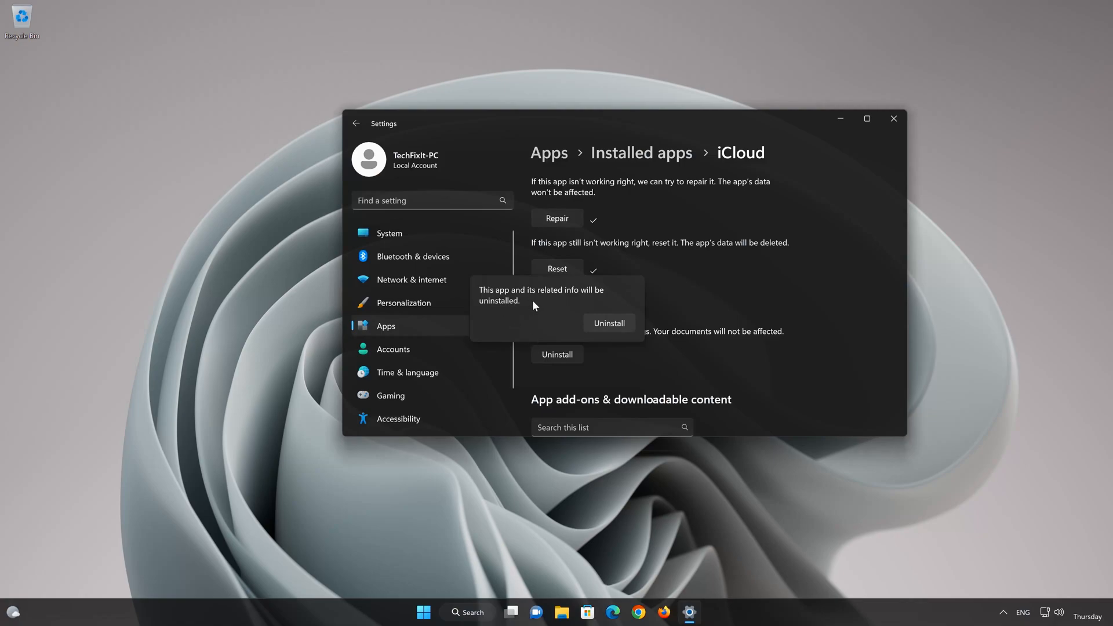
mouse_move(576, 344)
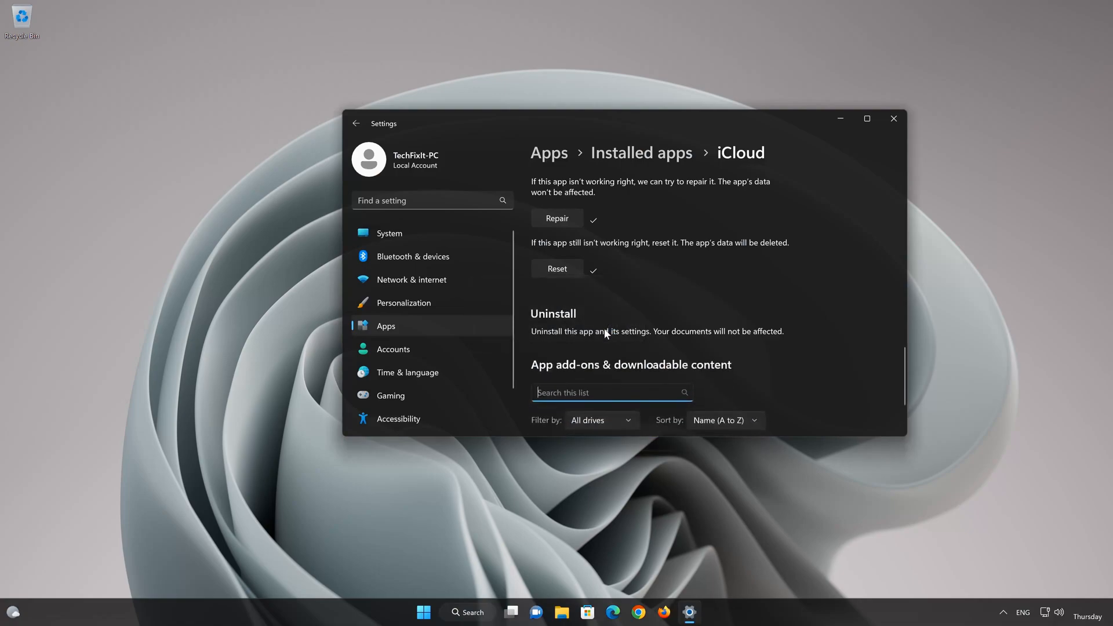
click(892, 118)
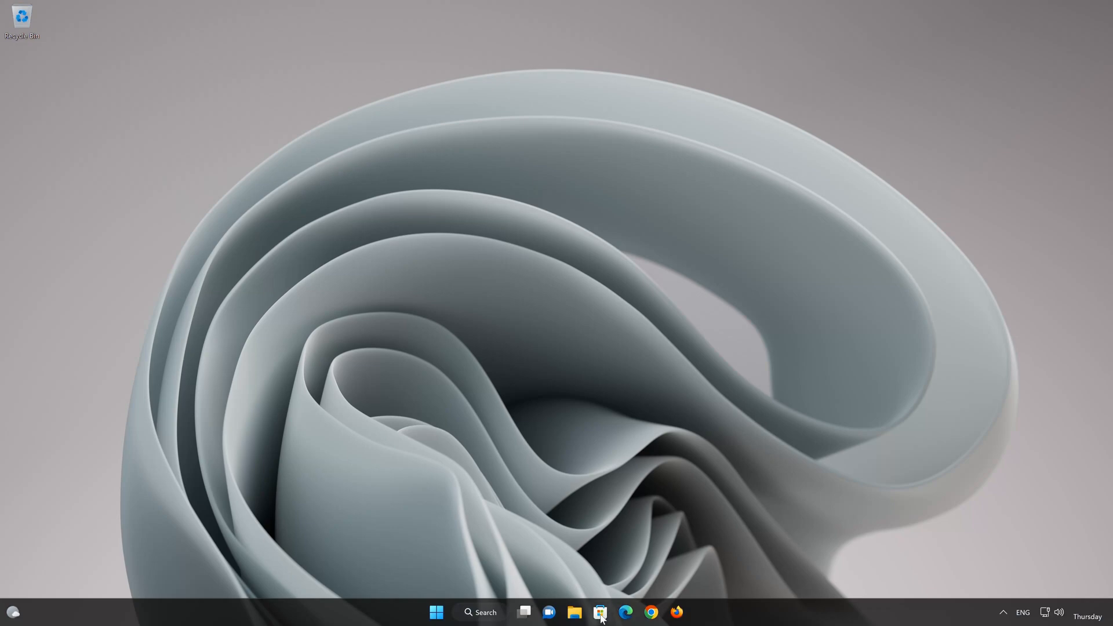
Launch Microsoft Store, search 'icloud' and open the iCloud app page.
click(600, 612)
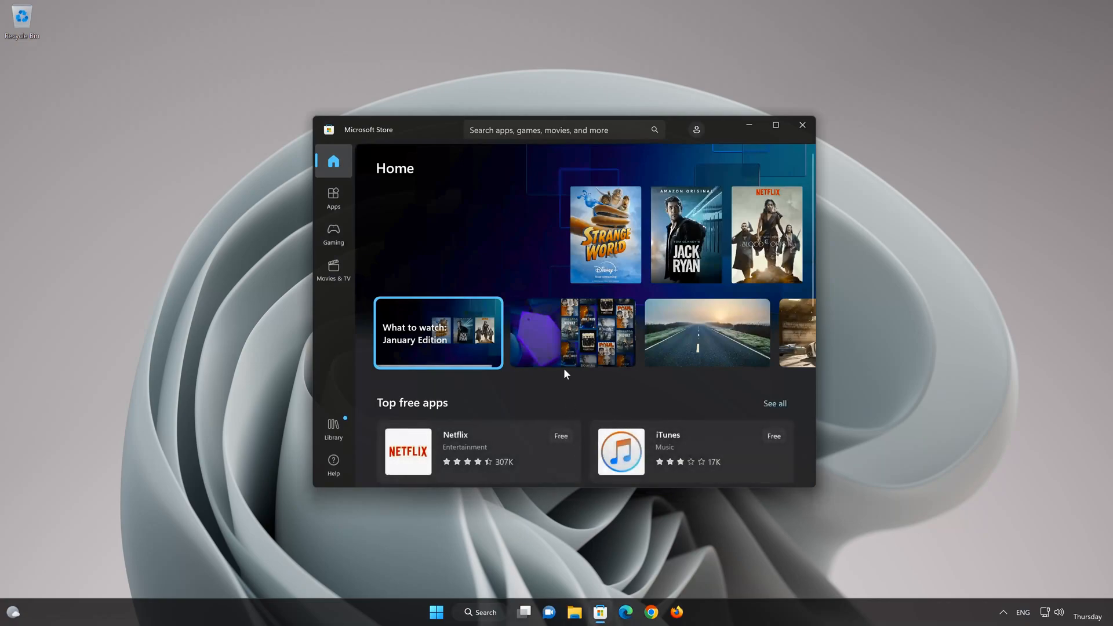
click(561, 130)
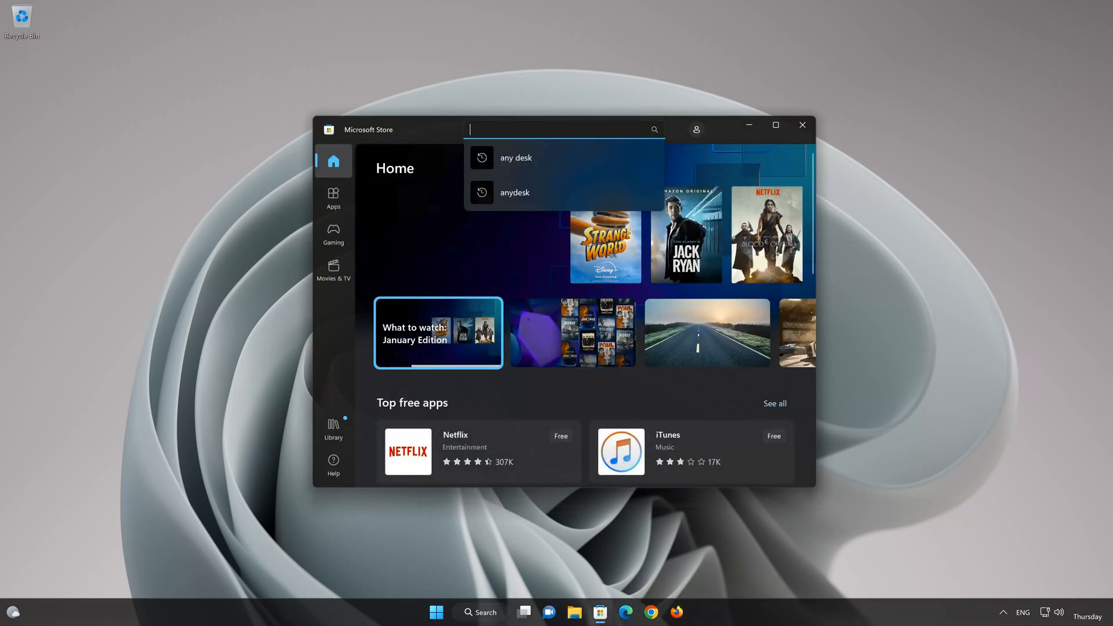
text(icloud)
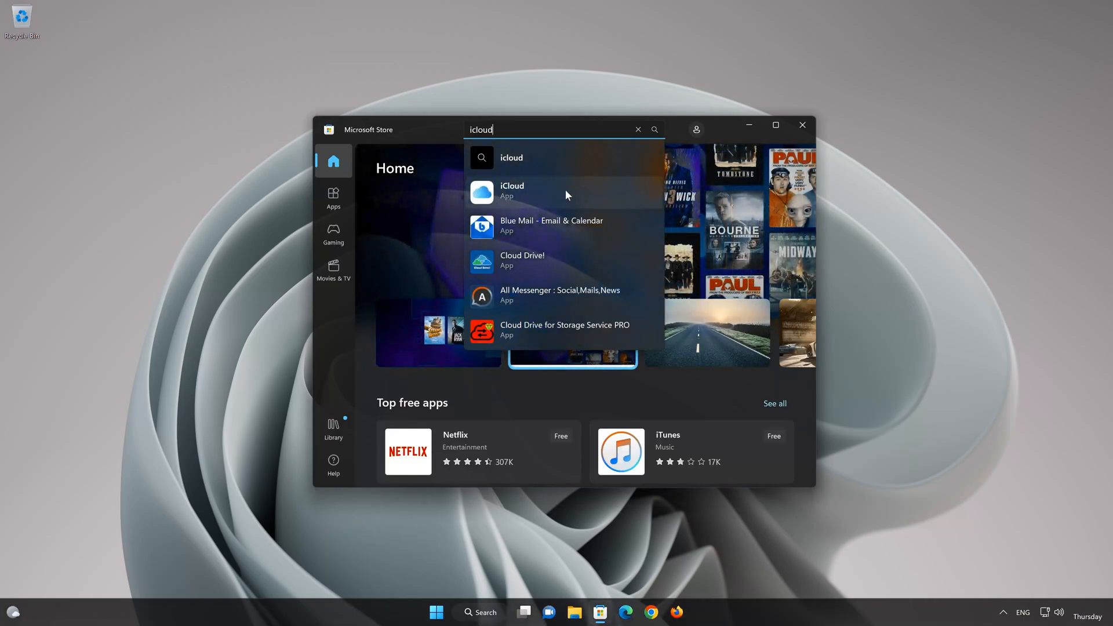
click(512, 190)
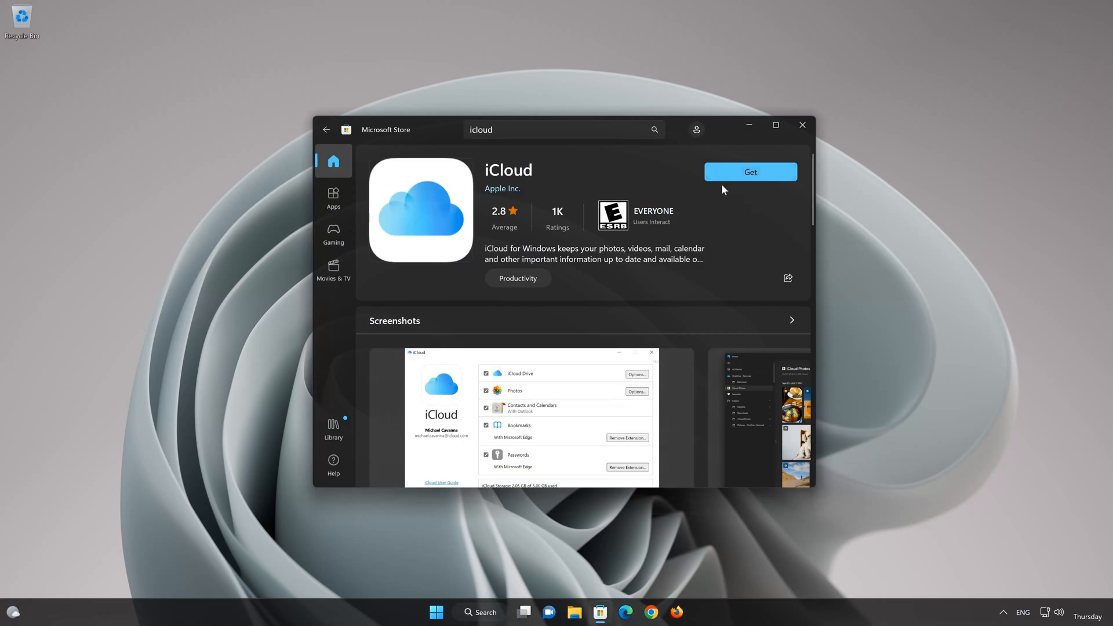
Click Get on the iCloud store page to start the download.
click(749, 171)
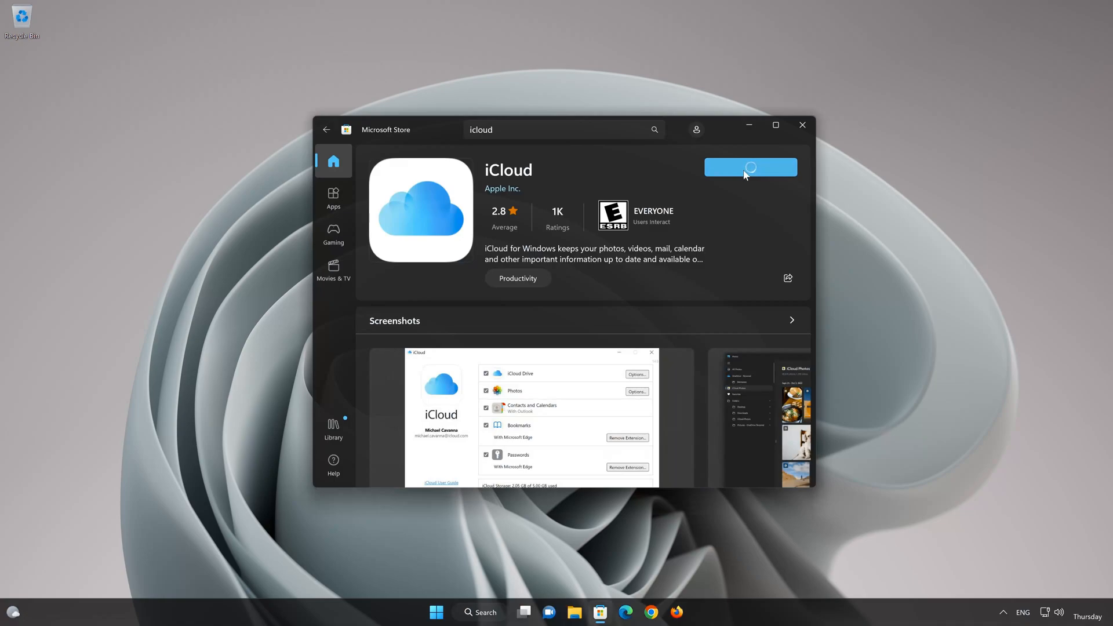
click(751, 167)
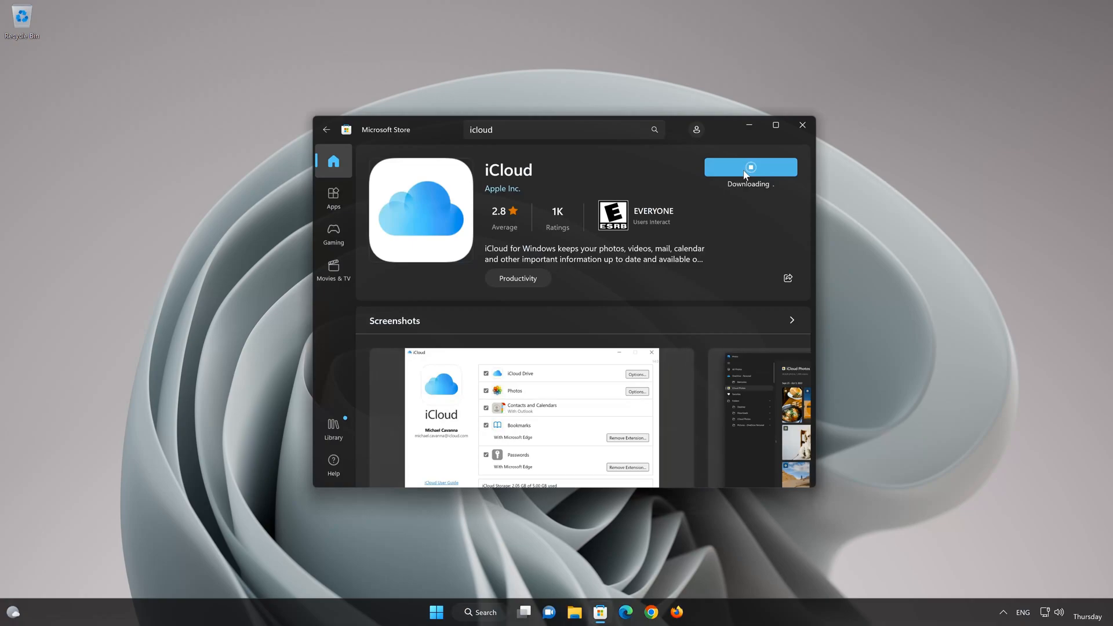
mouse_move(872, 306)
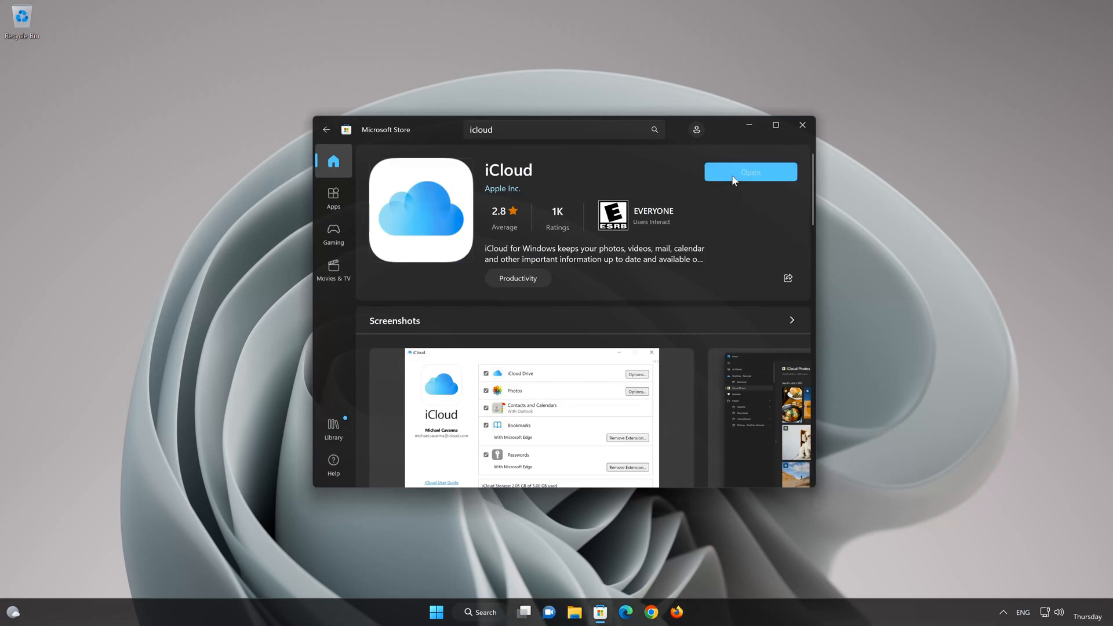
Open iCloud from the Store and approve the User Account Control prompt.
click(749, 172)
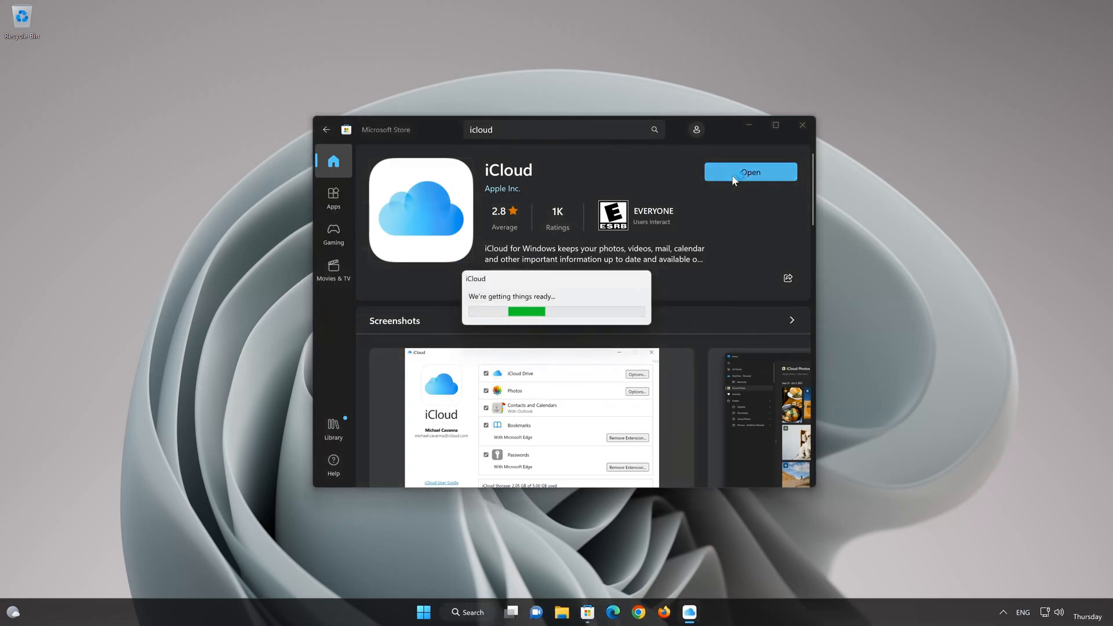
click(750, 173)
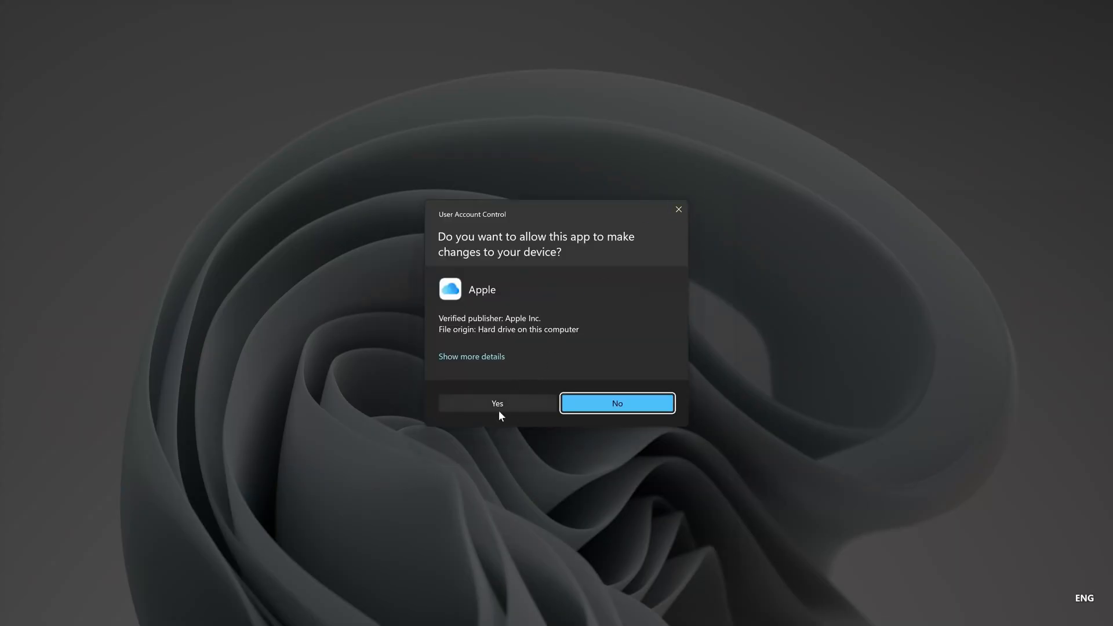
click(497, 404)
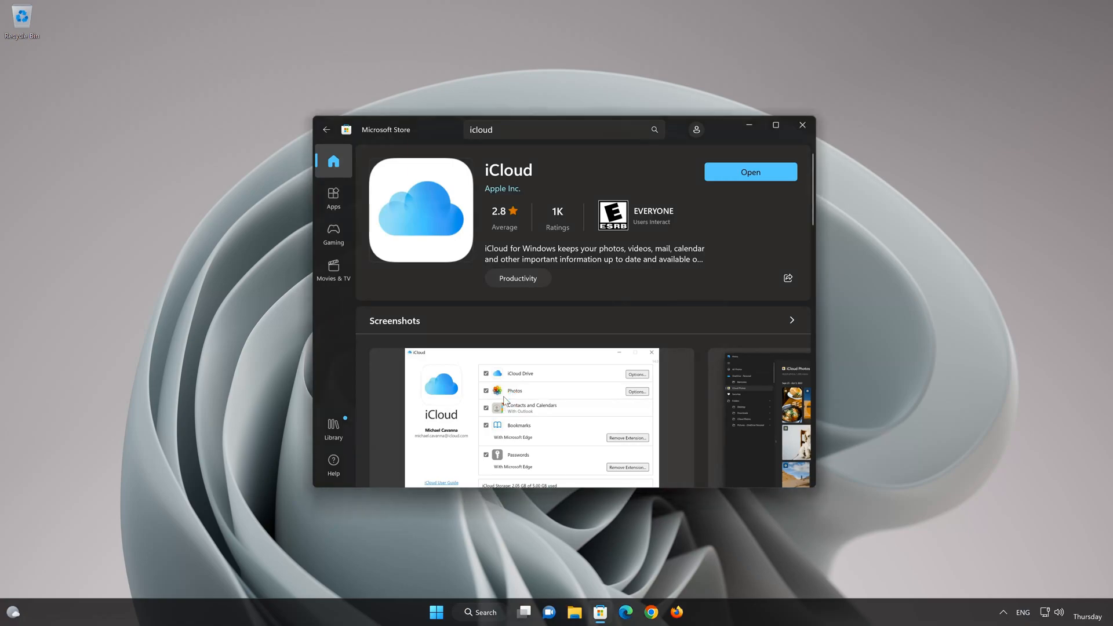
click(749, 172)
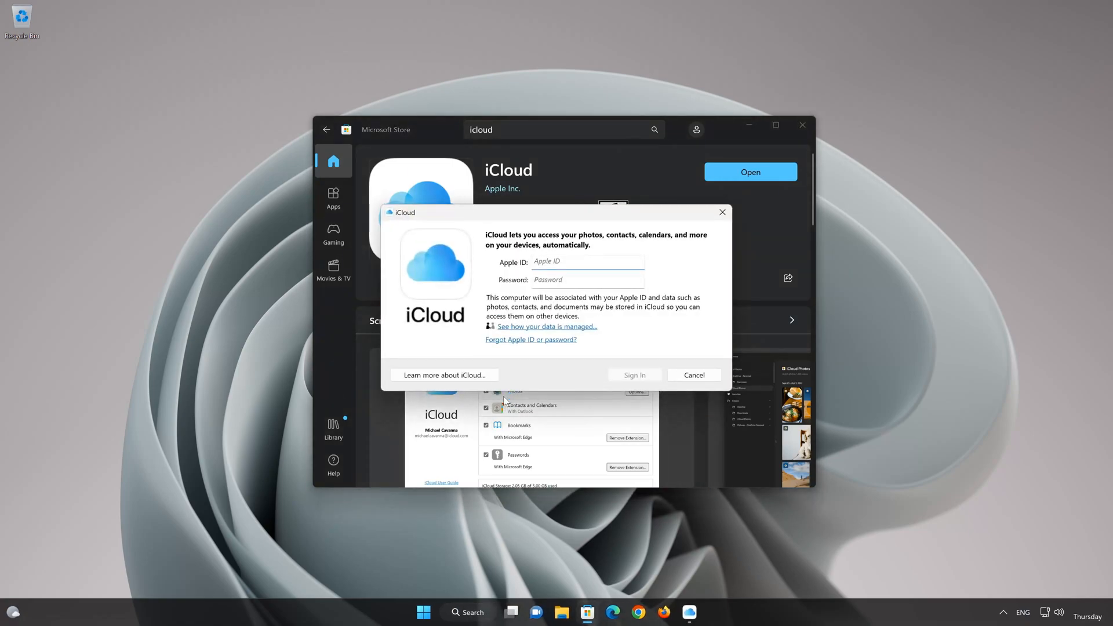